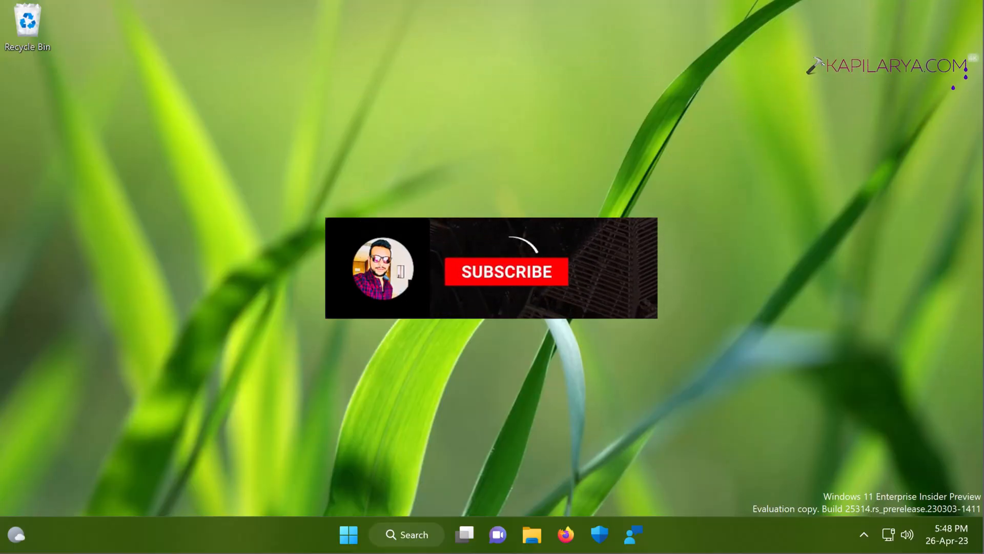
Open Windows Settings from the Start quick menu and go to Apps, then Optional features.
left_click(506, 271)
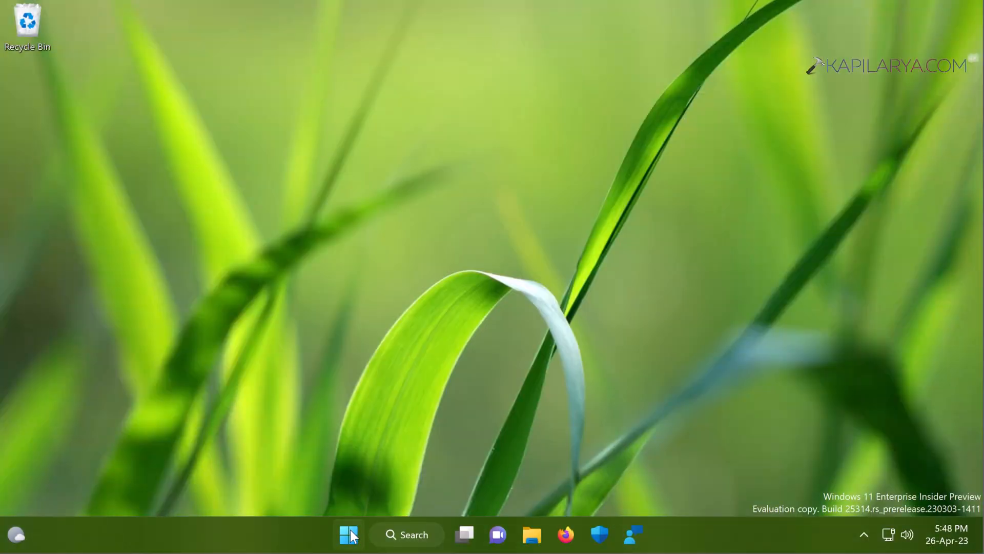
right_click(348, 534)
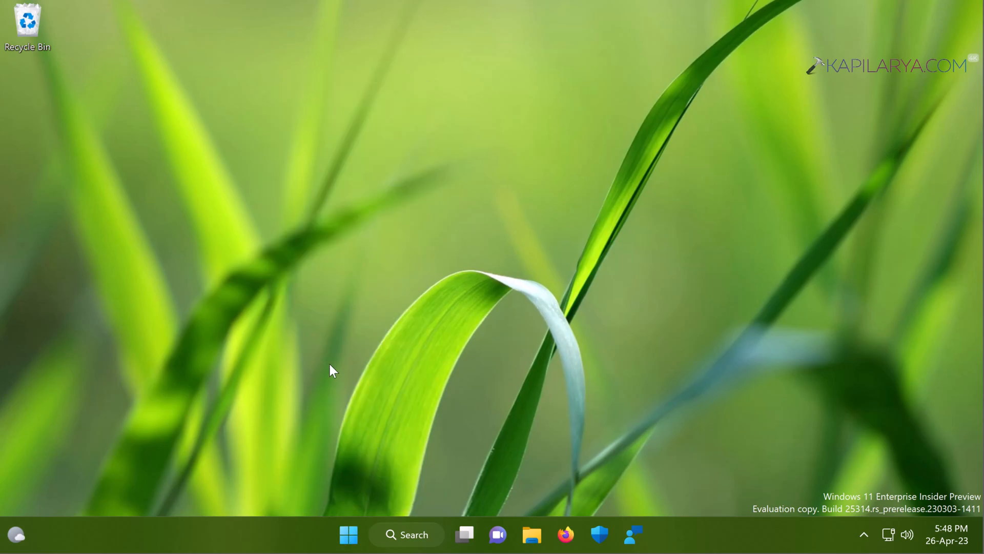
left_click(650, 535)
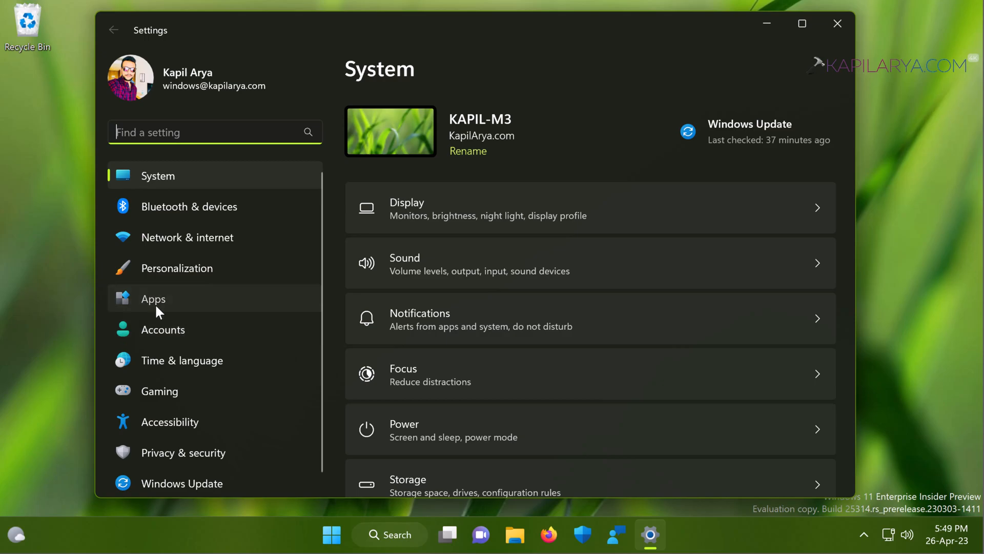
left_click(152, 299)
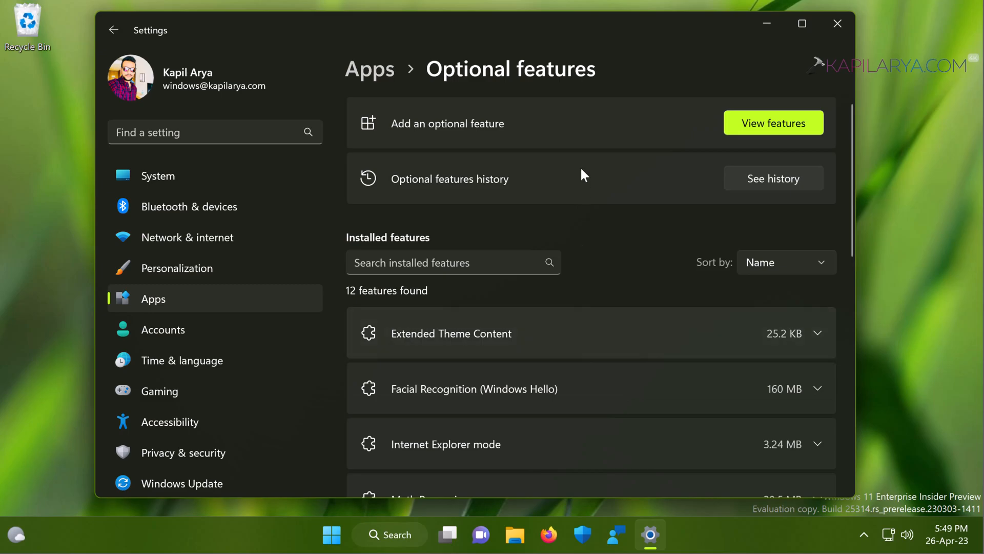
Add the VBSCRIPT optional feature by searching 'VBS', selecting it and installing.
left_click(773, 123)
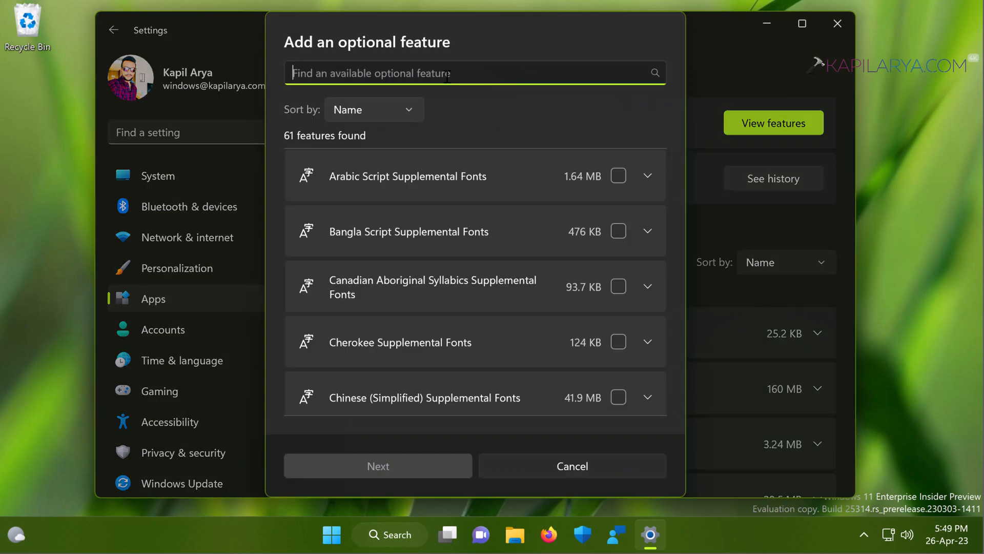
type("VBS")
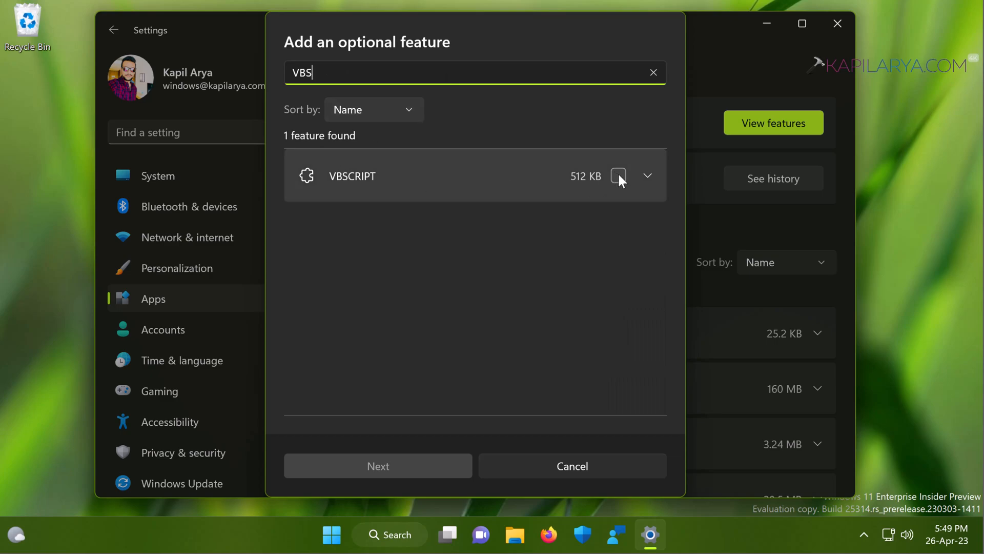
left_click(618, 176)
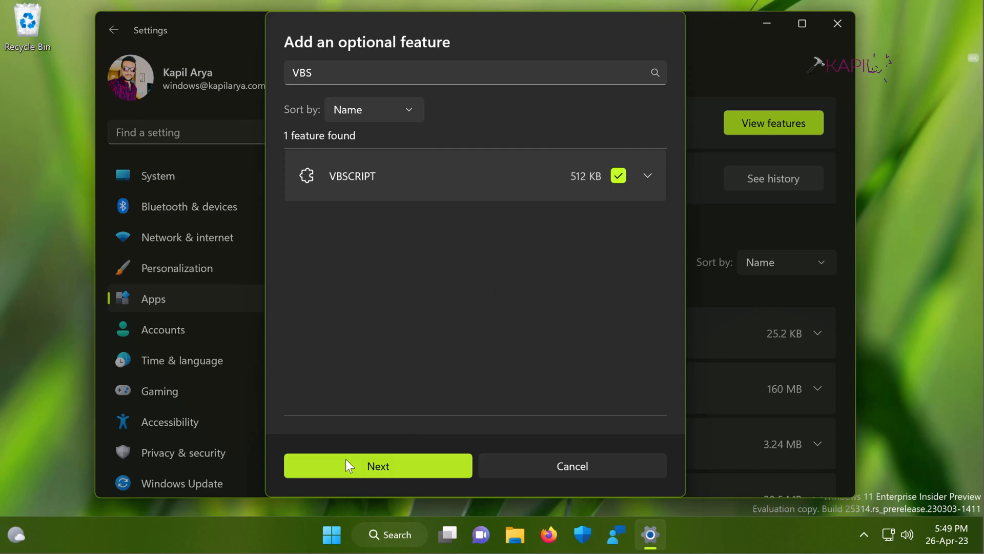
left_click(377, 466)
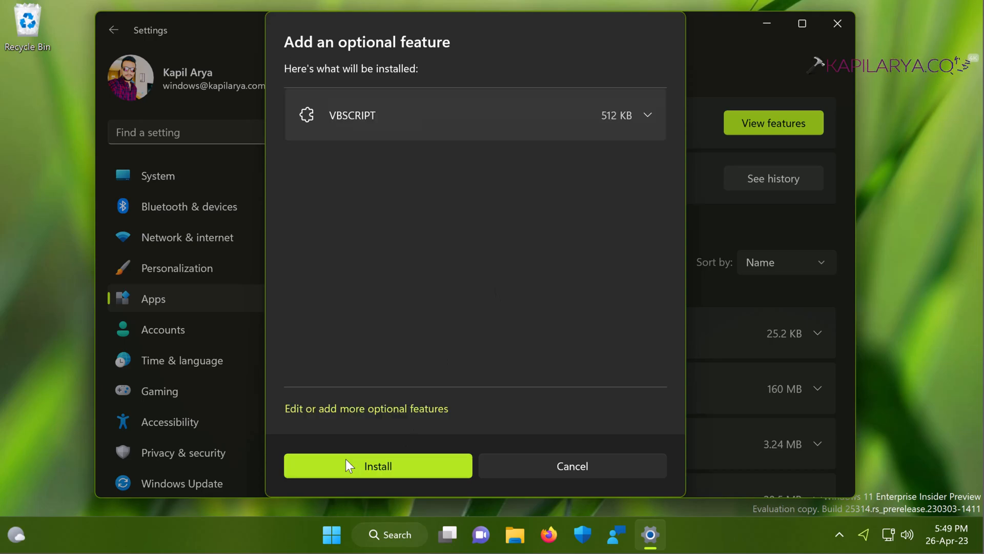
left_click(377, 466)
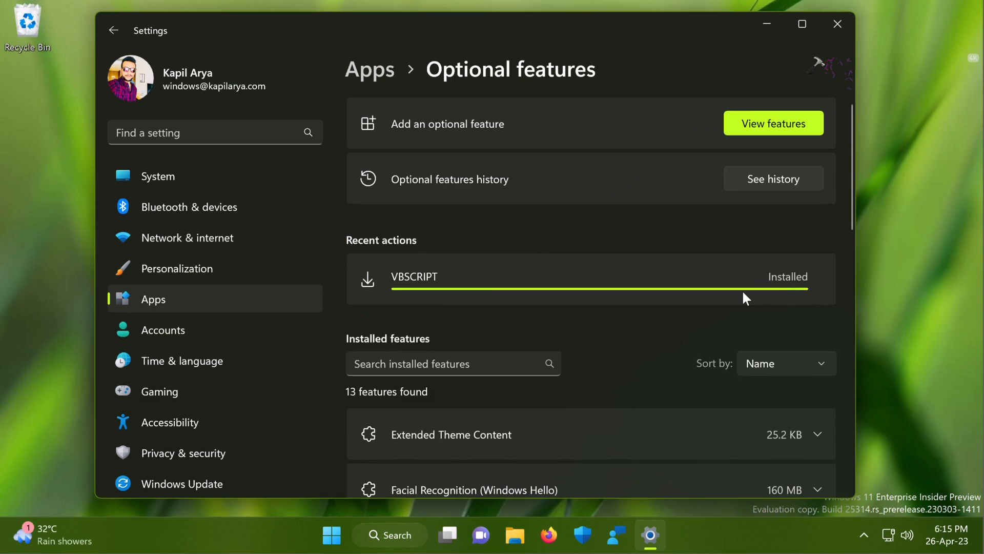
scroll("down", 3)
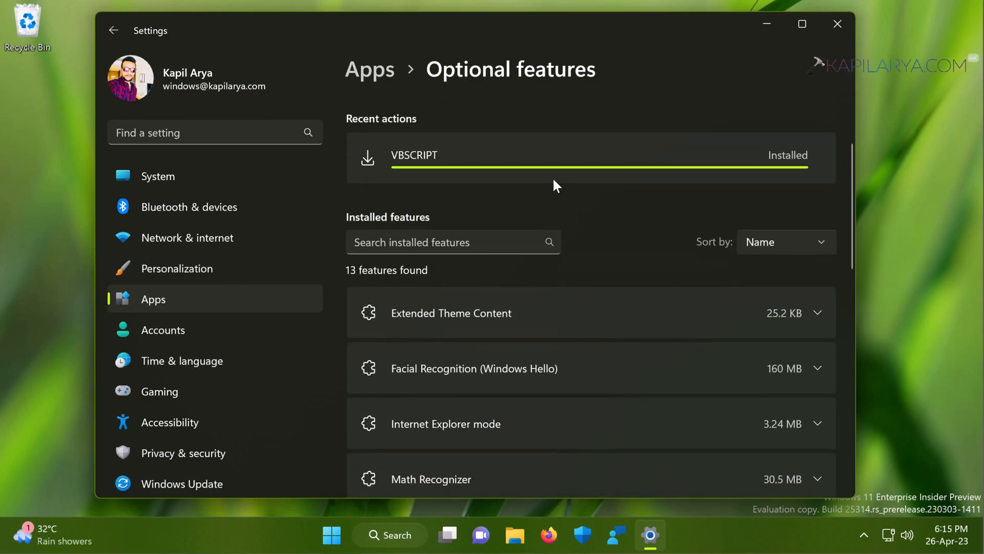
scroll("down", 3)
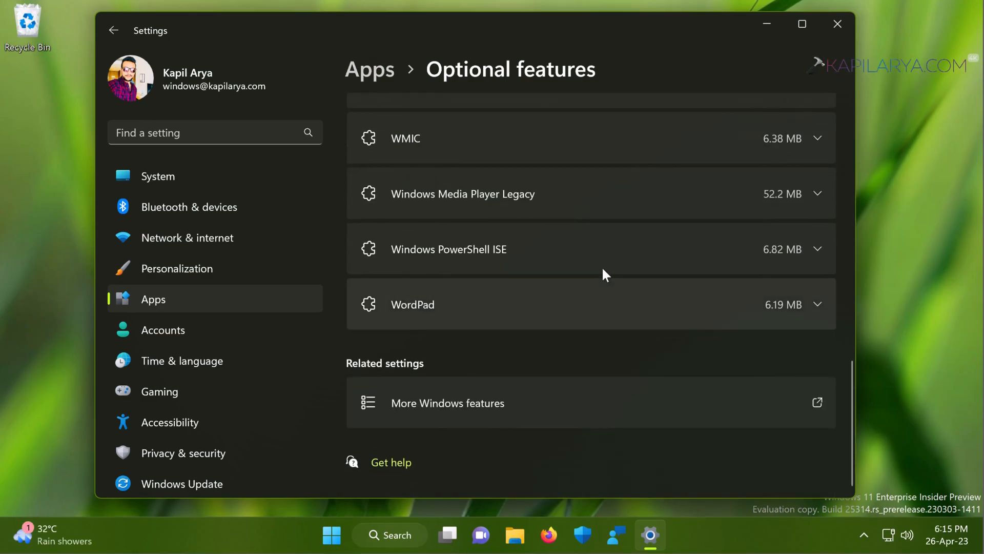
left_click(838, 24)
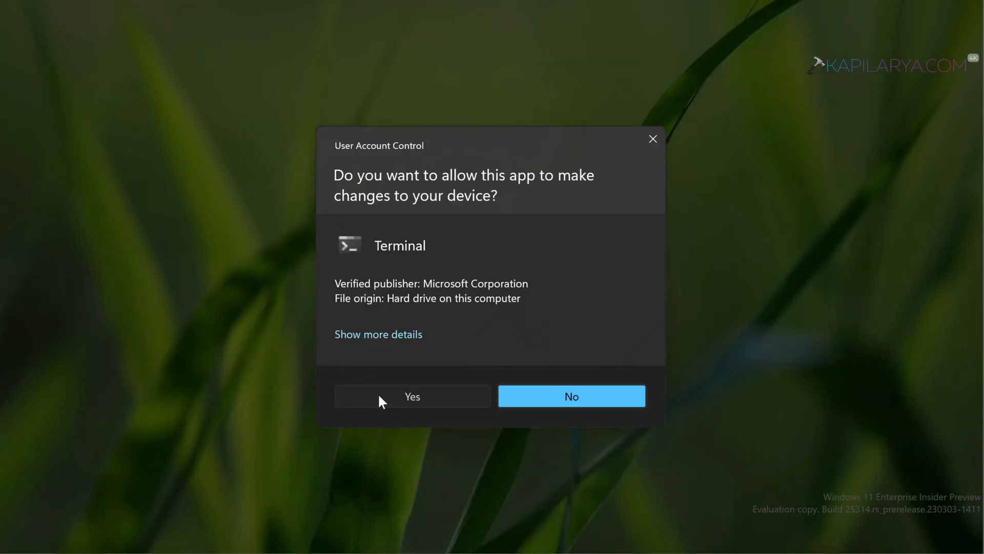
Approve the User Account Control prompt to launch Terminal as administrator.
left_click(412, 396)
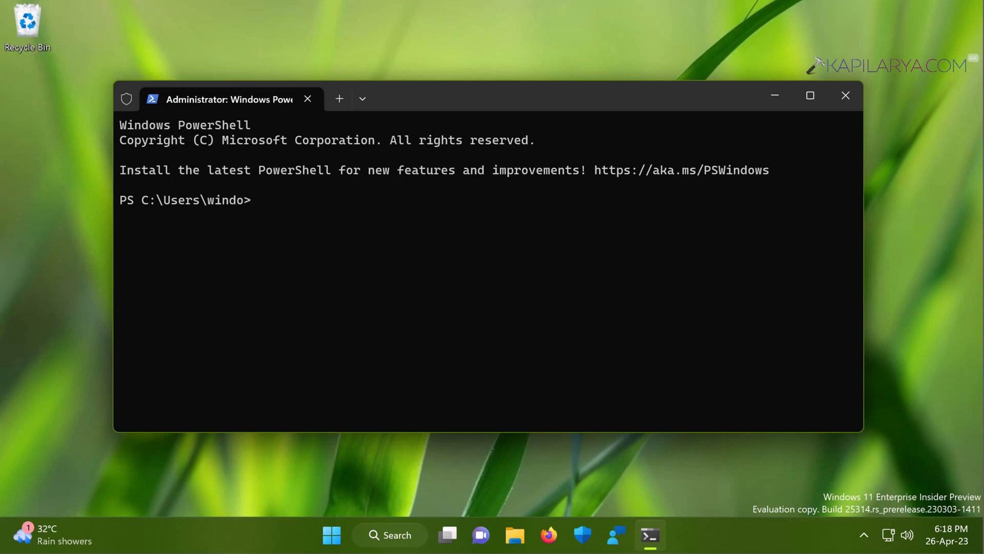
Run 'DISM /Online /Add-Capability /CapabilityName:VBSCRIPT~~~~' in the admin PowerShell.
type("DI")
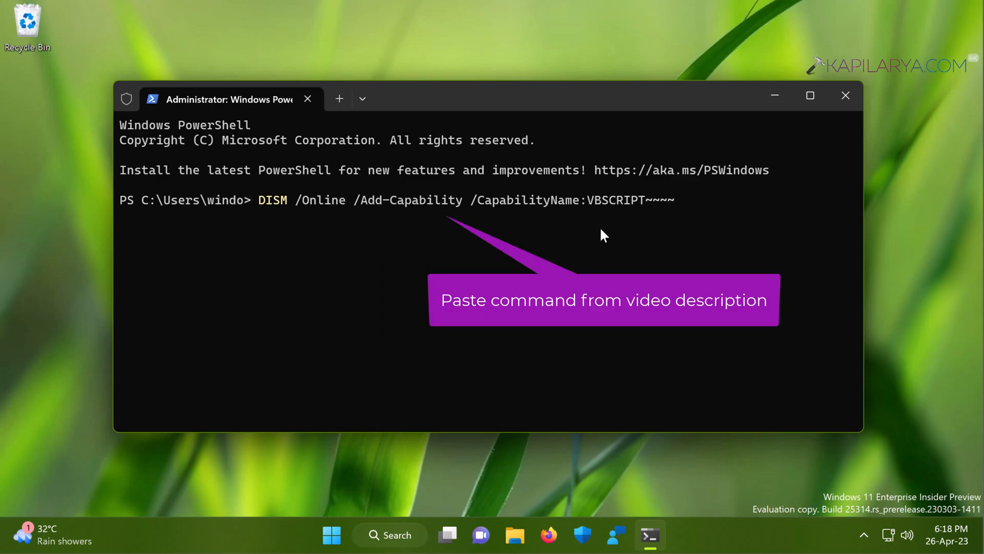
mouse_move(705, 210)
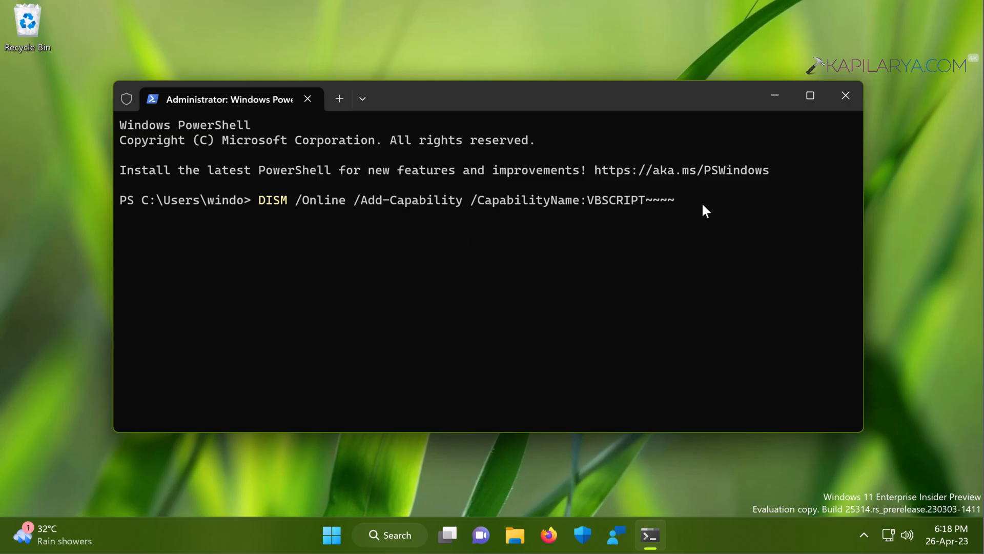
key("Enter")
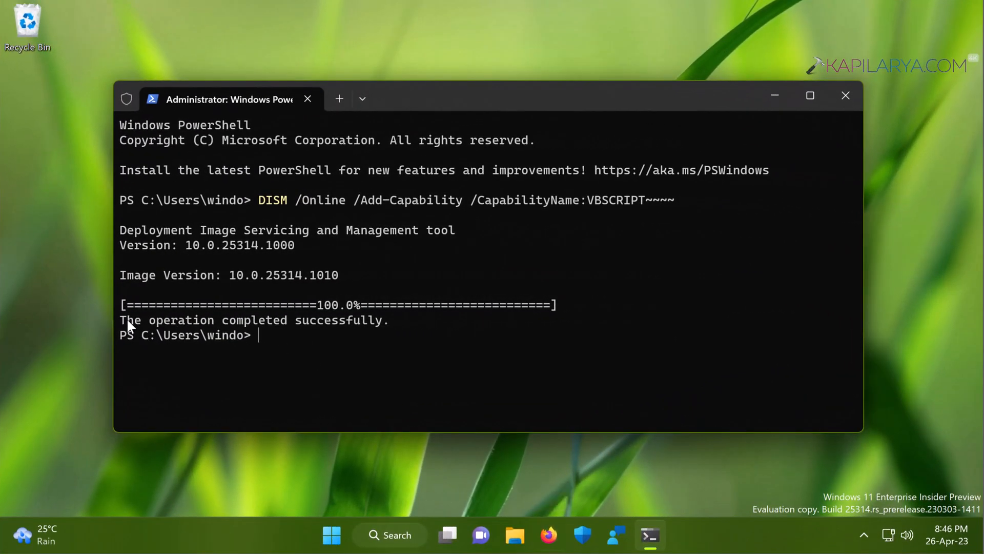
left_click_drag(119, 319, 217, 319)
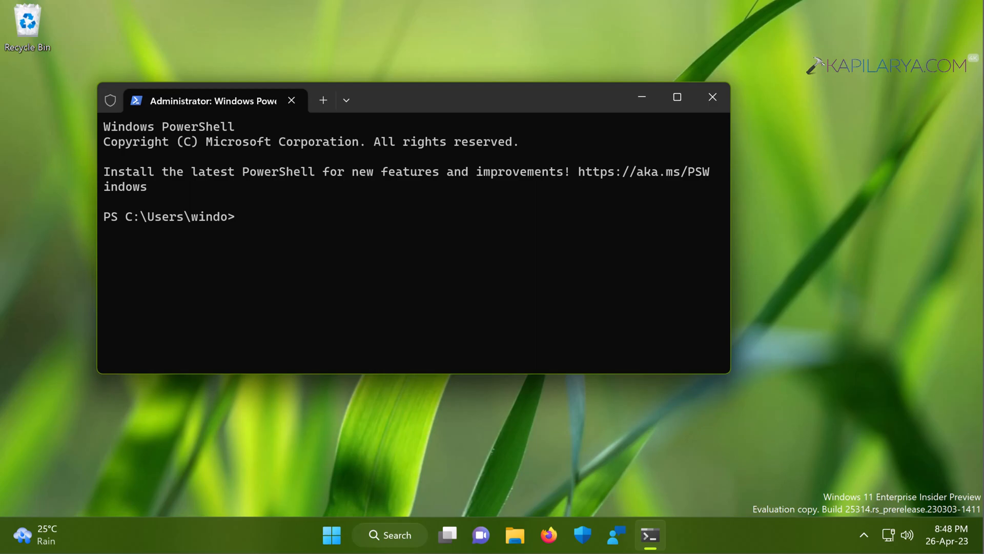
Paste 'DISM /Online /Remove-Capability /CapabilityName:VBSCRIPT~~~~' at the prompt without running it.
right_click(19, 12)
type("DISM")
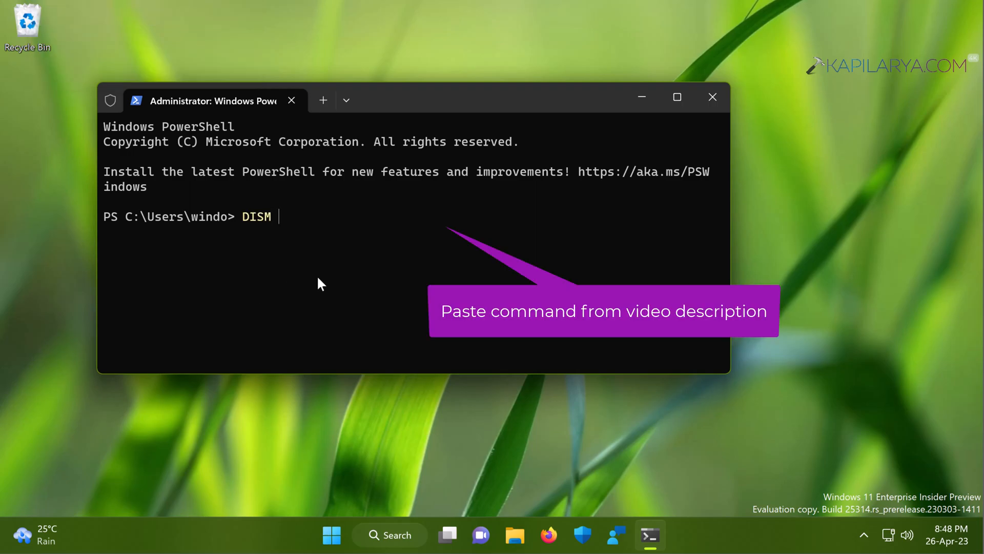
type("/Online /Remove-Capability /CapabilityName:VBSCRIPT~~~~")
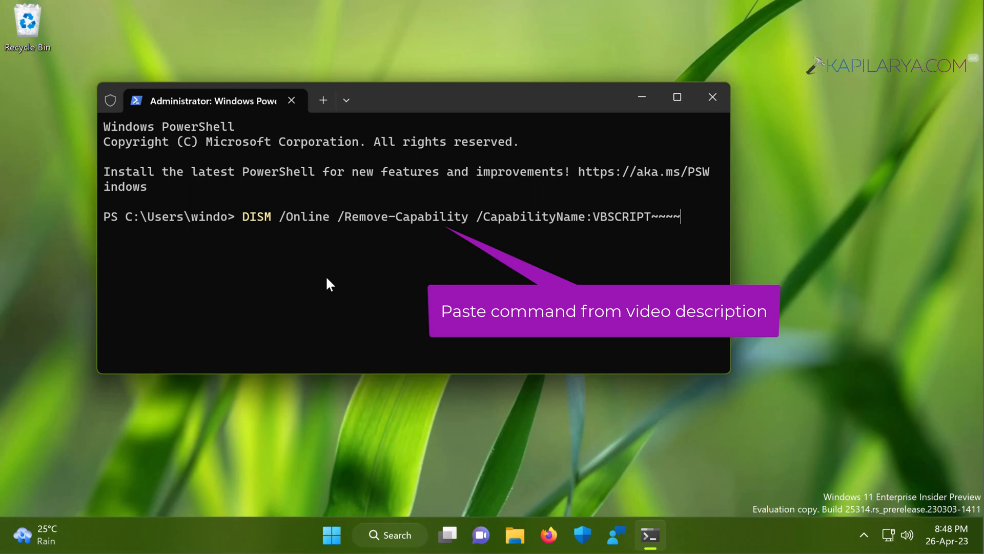
mouse_move(348, 227)
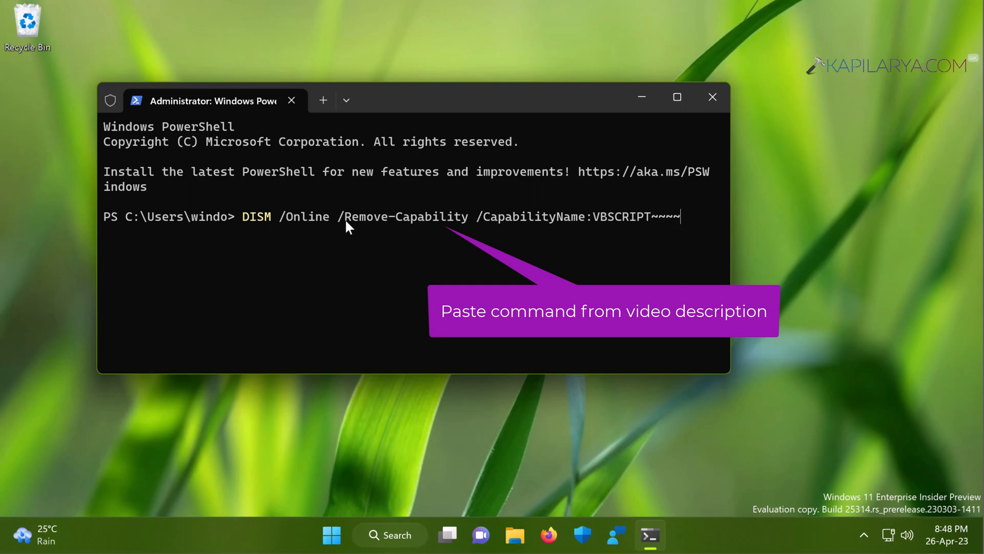